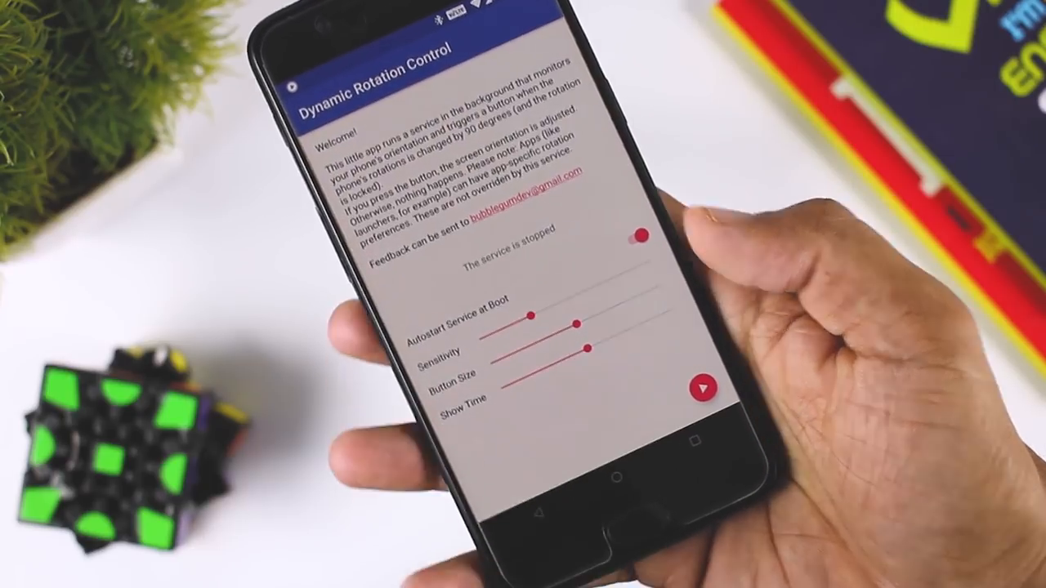
Start the Dynamic Rotation Control service and raise sensitivity to ±40 degrees
{"action": "left_click", "coordinate": [638, 236]}
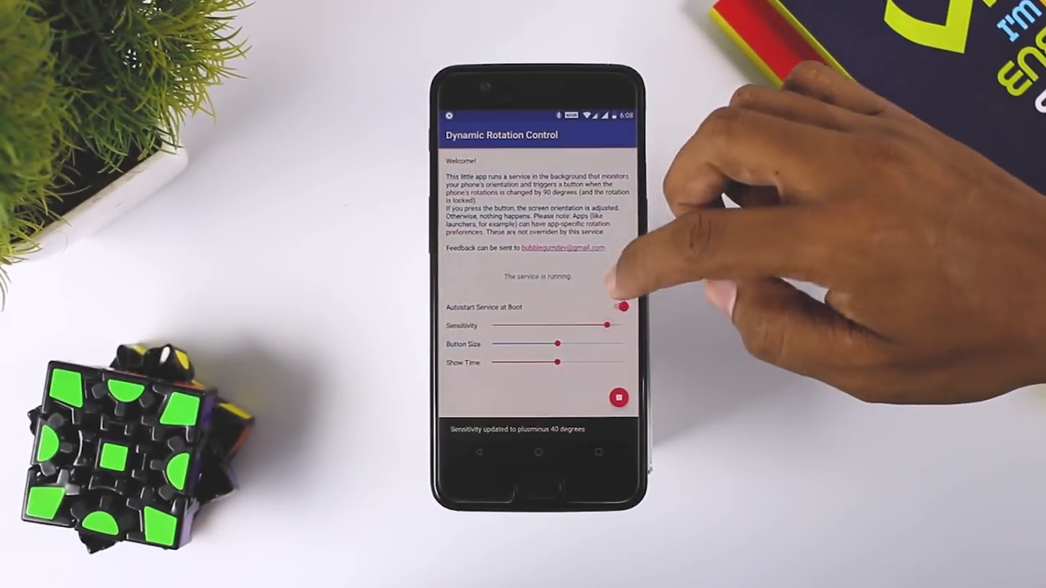
{"action": "left_click_drag", "start_coordinate": [608, 325], "coordinate": [551, 325]}
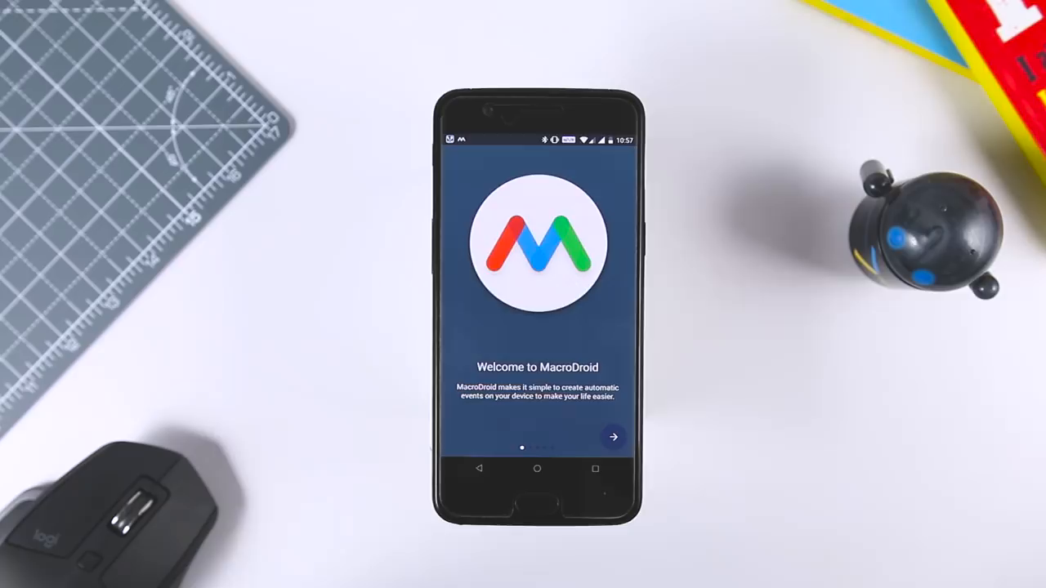
Go through MacroDroid's welcome, triggers and actions intro pages and finish the introduction
{"action": "left_click", "coordinate": [613, 437]}
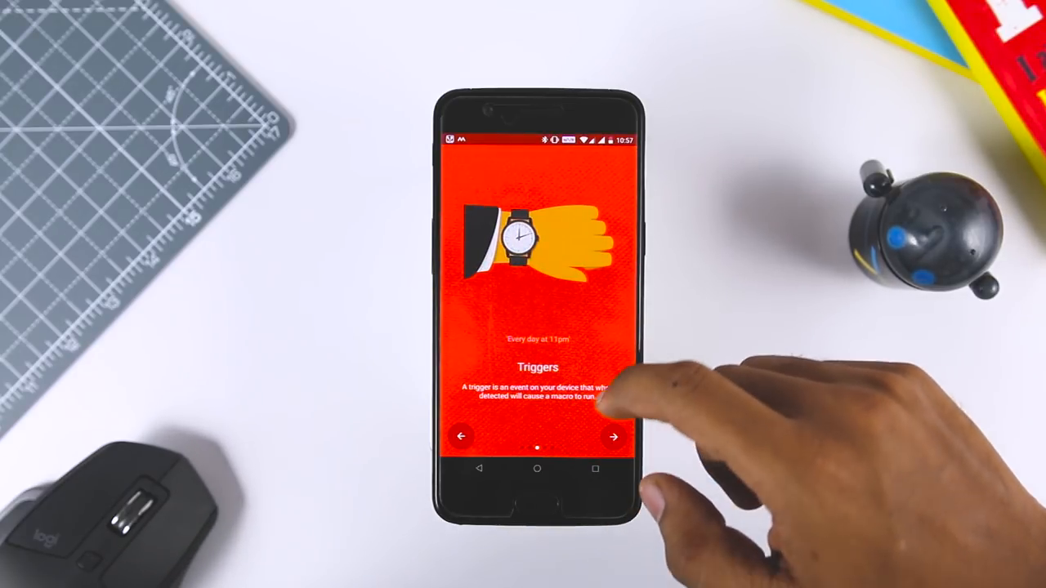
{"action": "left_click", "coordinate": [614, 435]}
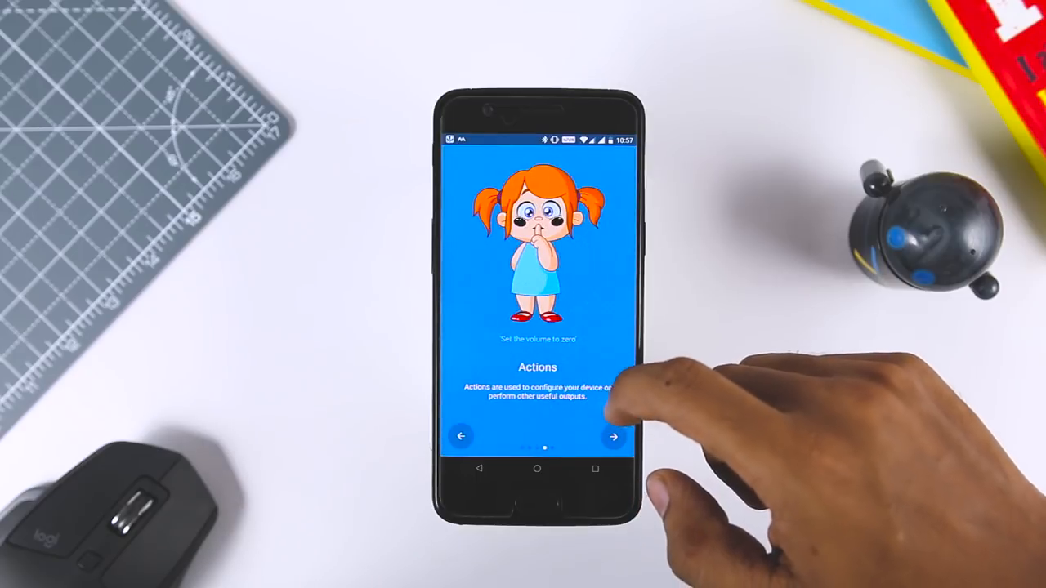
{"action": "left_click", "coordinate": [612, 435]}
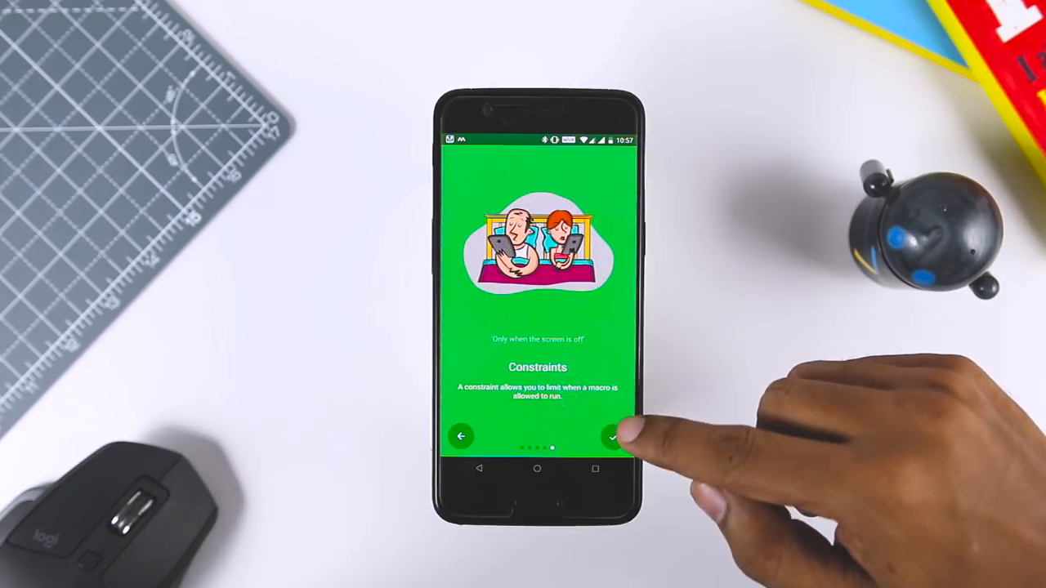
{"action": "left_click", "coordinate": [608, 435]}
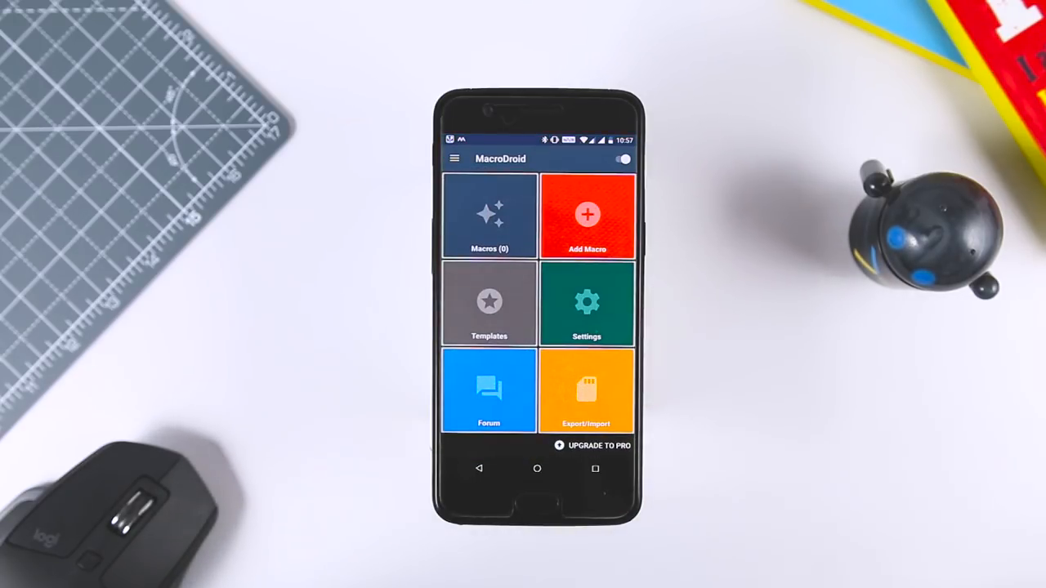
Browse the Local list of MacroDroid template macros
{"action": "left_click", "coordinate": [488, 304]}
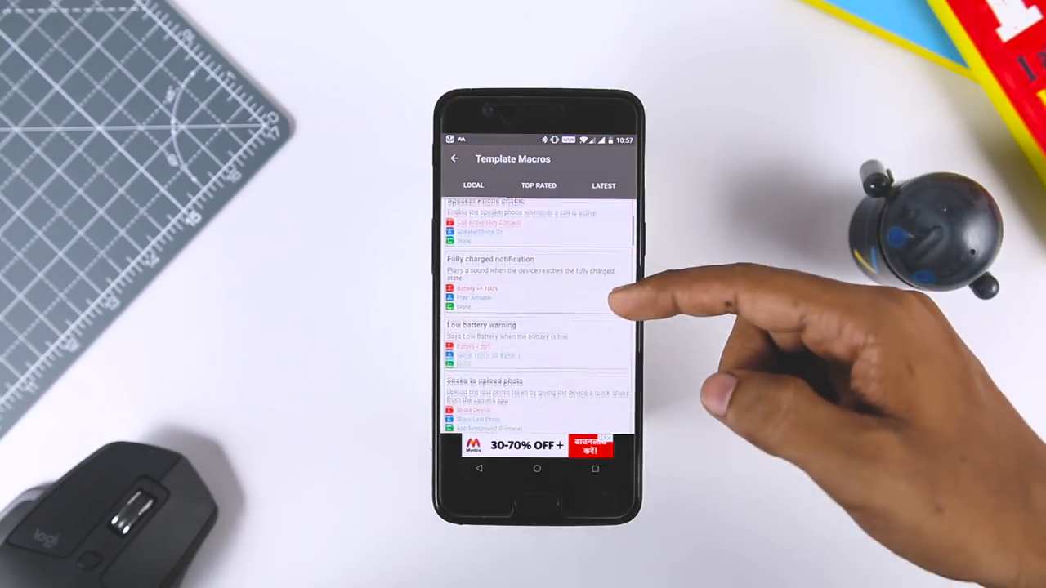
{"action": "scroll", "scroll_direction": "down", "scroll_amount": 3}
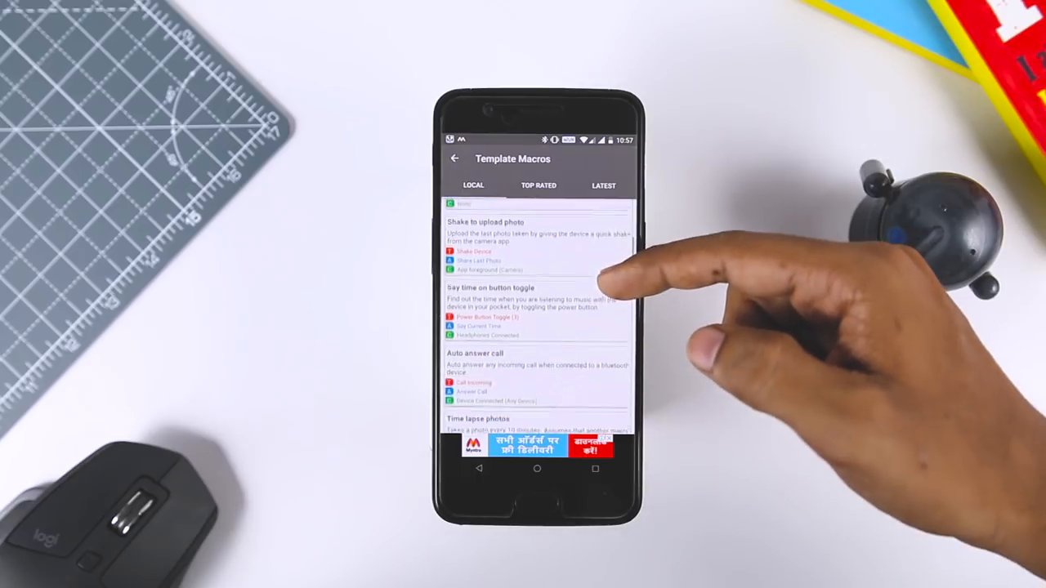
{"action": "scroll", "scroll_direction": "down", "scroll_amount": 3}
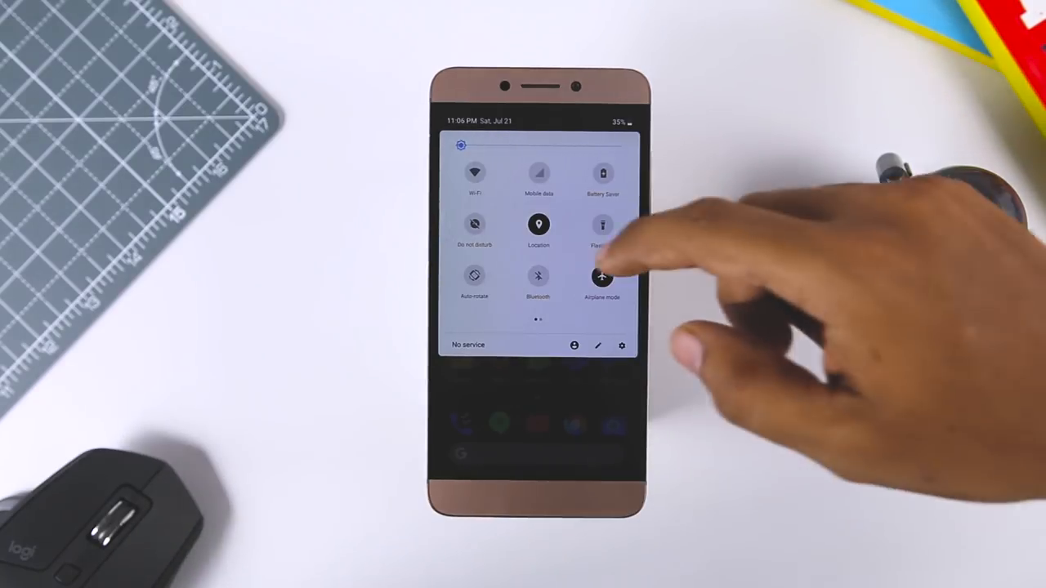
Try a shade toggle, then look through MNS Themes, Colors and Layout settings
{"action": "left_click", "coordinate": [602, 276]}
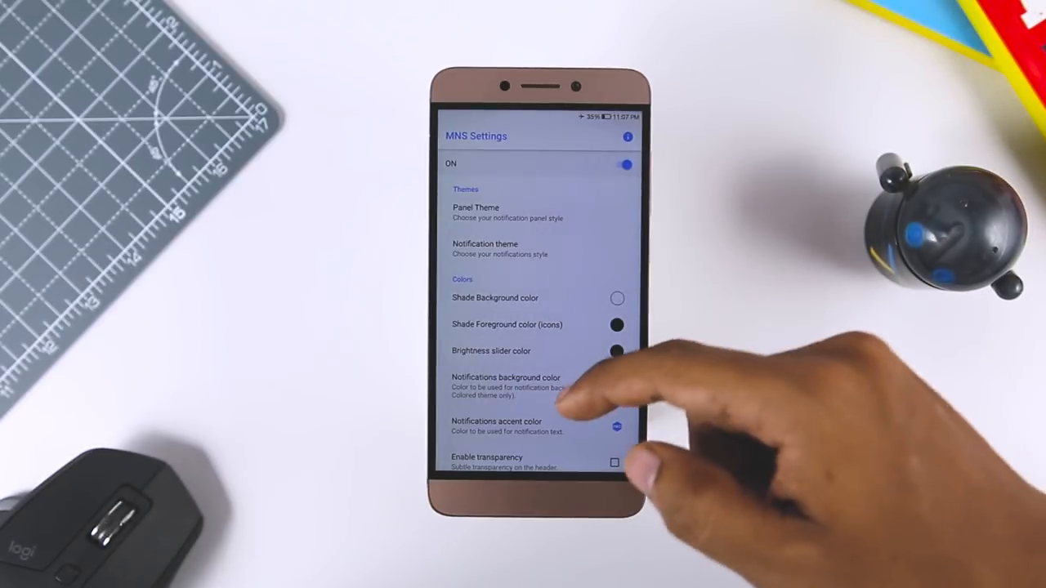
{"action": "left_click", "coordinate": [485, 248]}
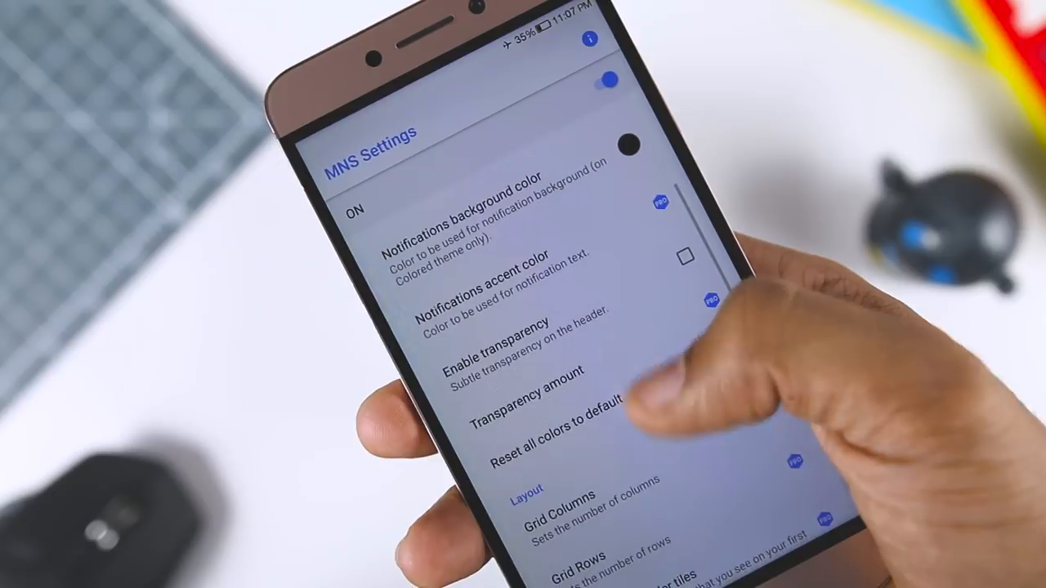
{"action": "scroll", "scroll_direction": "down", "scroll_amount": 3}
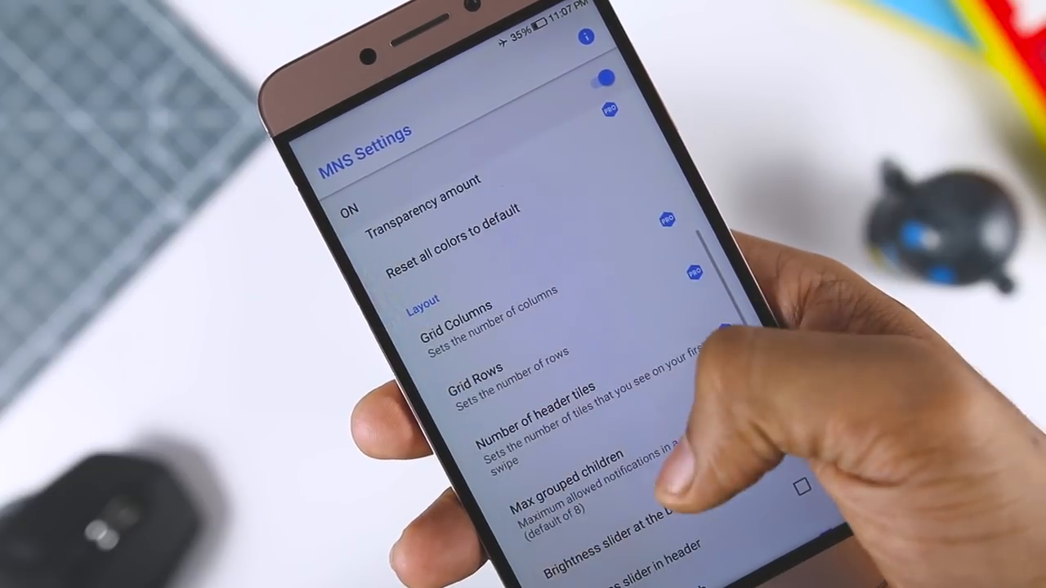
{"action": "scroll", "scroll_direction": "down", "scroll_amount": 3}
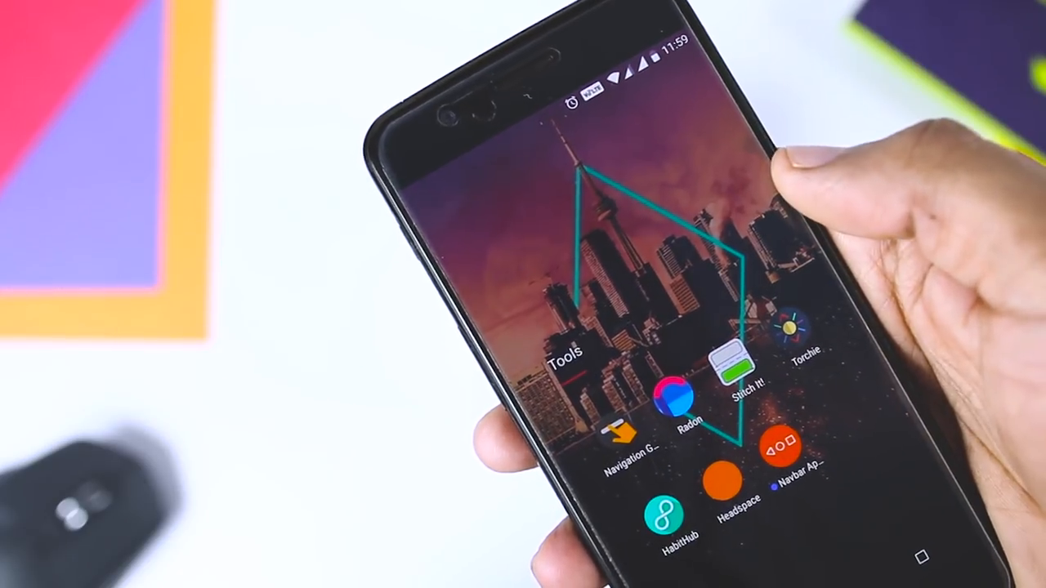
Open the home-screen Tools folder that holds the Torchie icon
{"action": "left_click", "coordinate": [800, 329]}
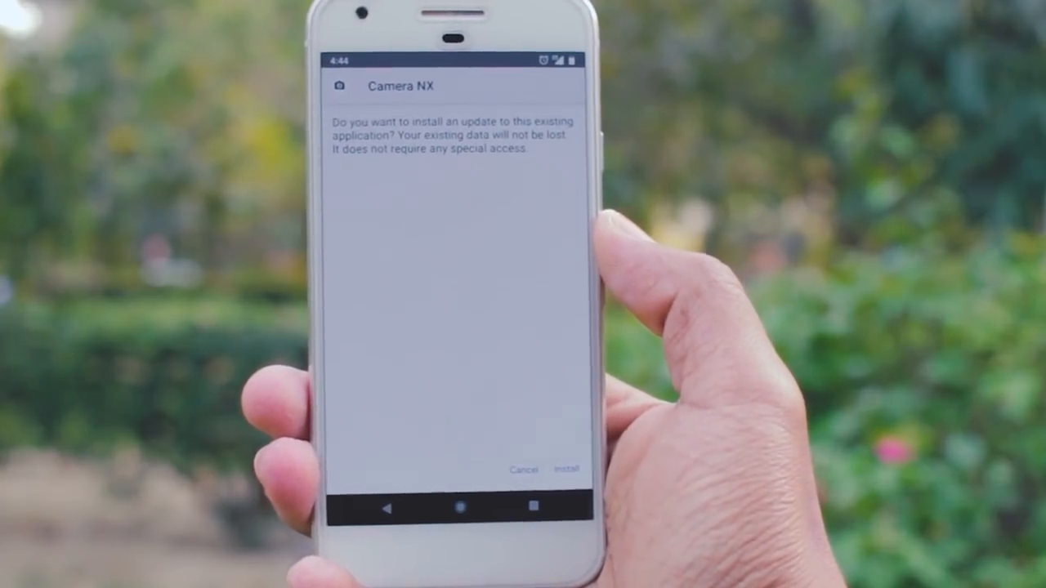
Confirm installing the Camera NX update over the existing camera app
{"action": "left_click", "coordinate": [565, 468]}
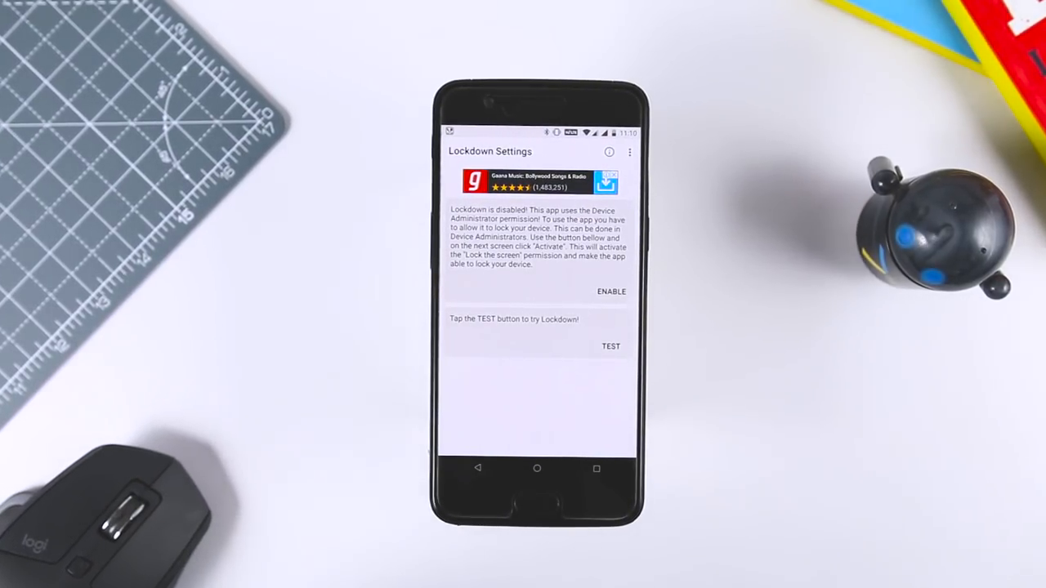
Enable Lockdown's screen-lock permission by activating it as device administrator
{"action": "left_click", "coordinate": [611, 291]}
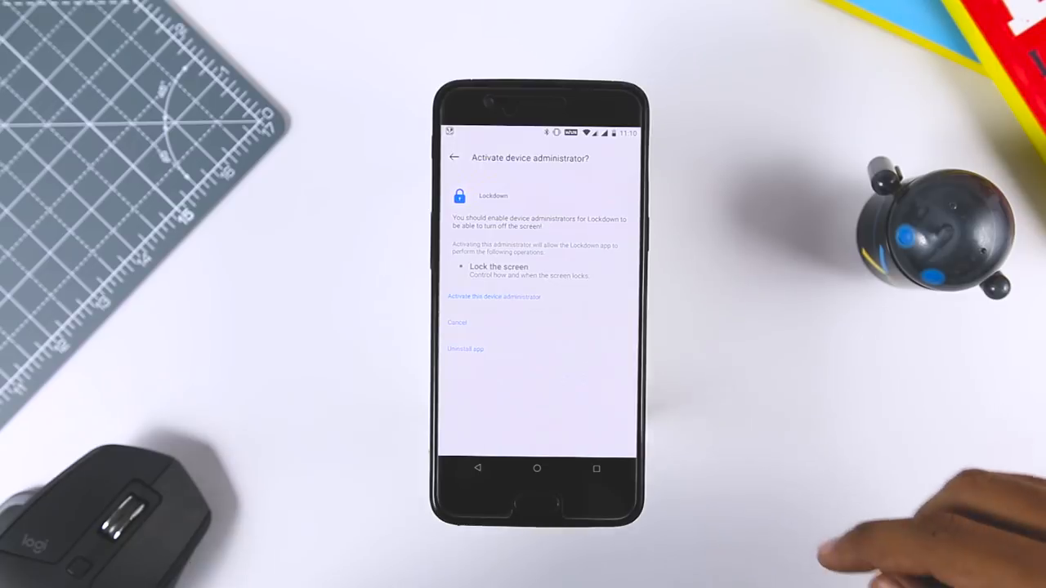
{"action": "left_click", "coordinate": [494, 297]}
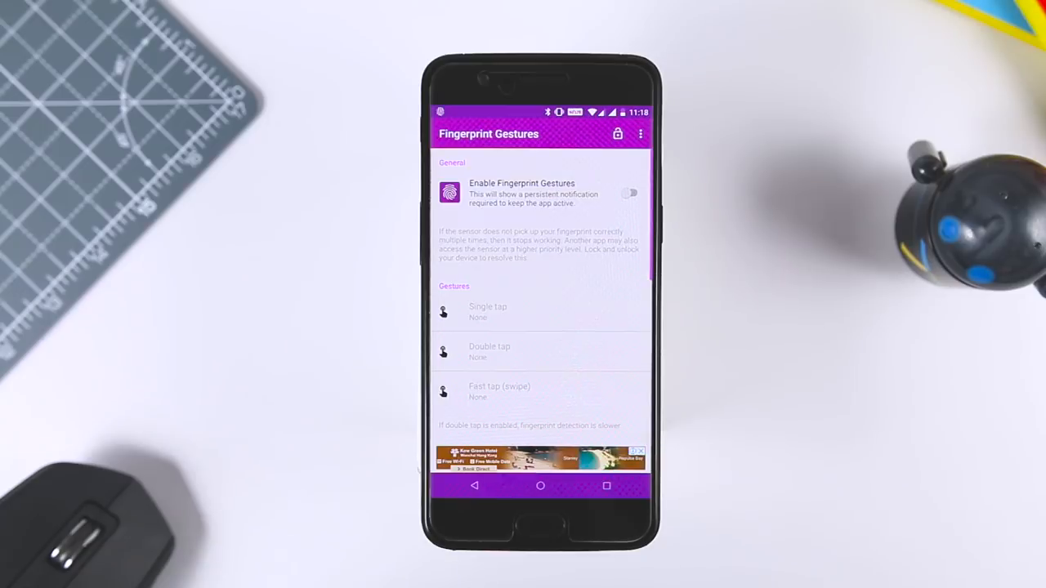
Turn on Fingerprint Gestures, browse tap actions, then scroll to Demo Mode, Profiles and Advanced
{"action": "left_click", "coordinate": [630, 193]}
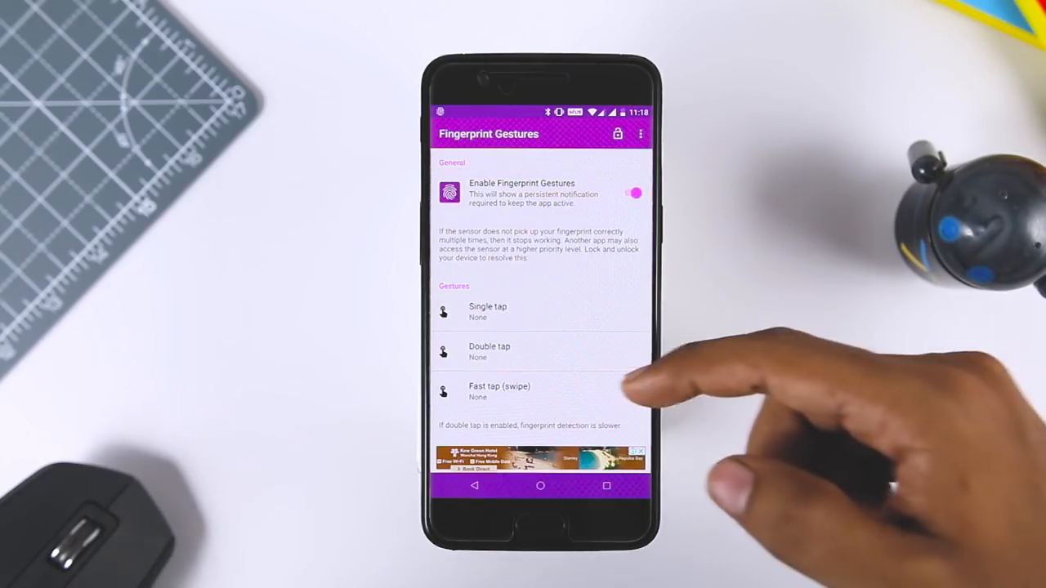
{"action": "scroll", "scroll_direction": "down", "scroll_amount": 3}
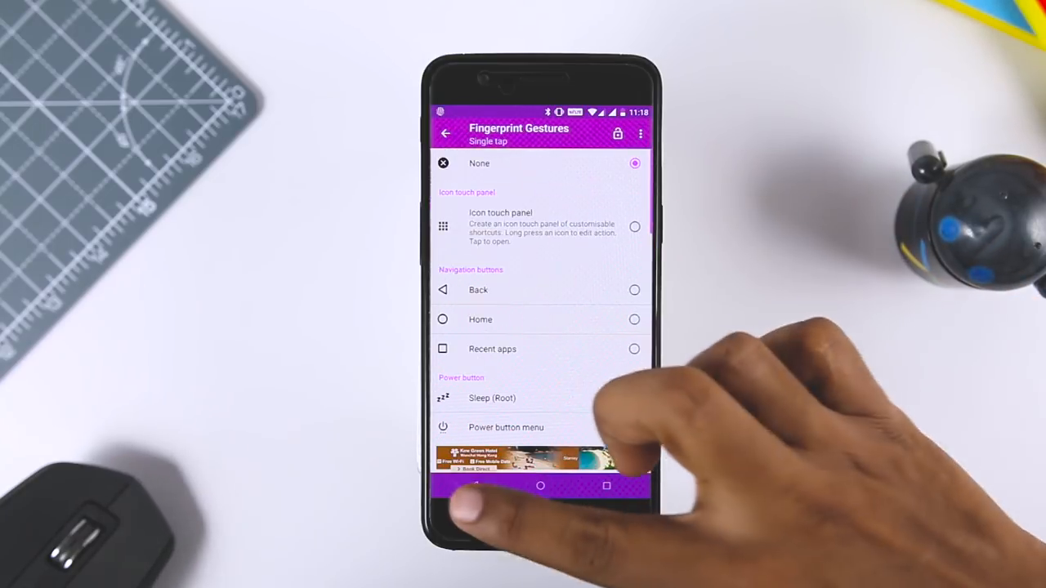
{"action": "left_click", "coordinate": [445, 133]}
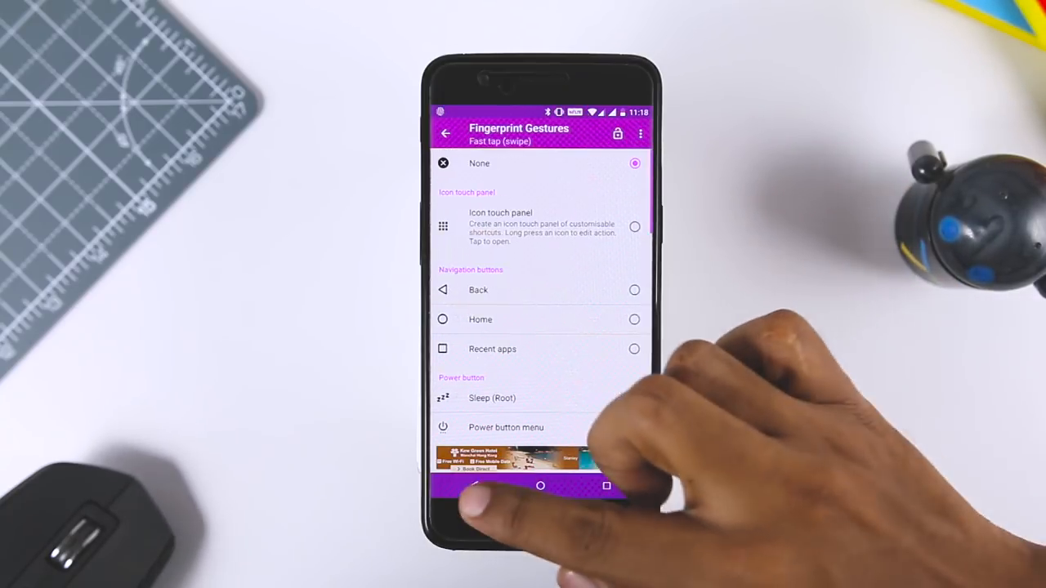
{"action": "scroll", "scroll_direction": "down", "scroll_amount": 3}
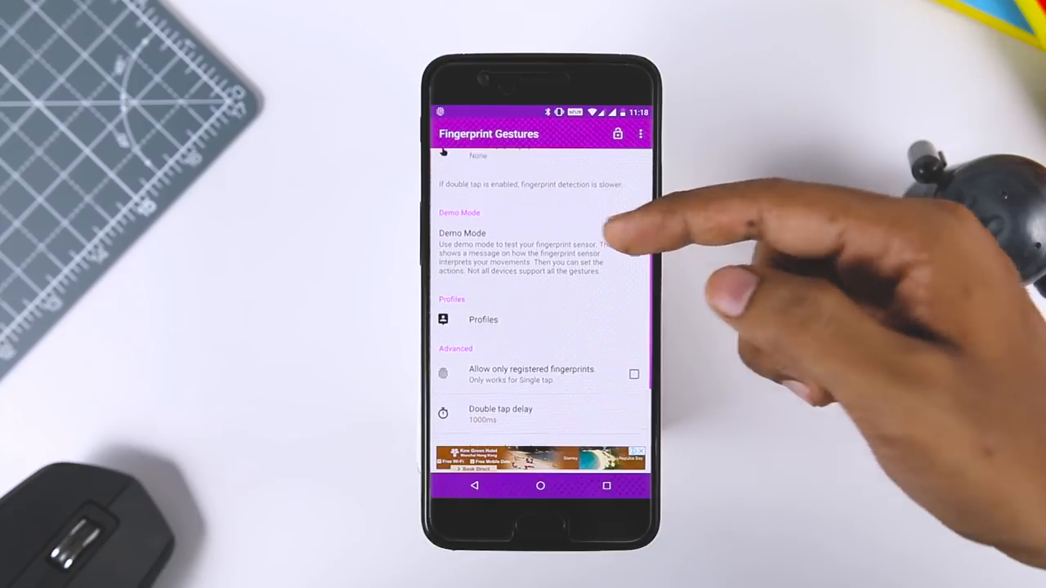
{"action": "left_click", "coordinate": [539, 253]}
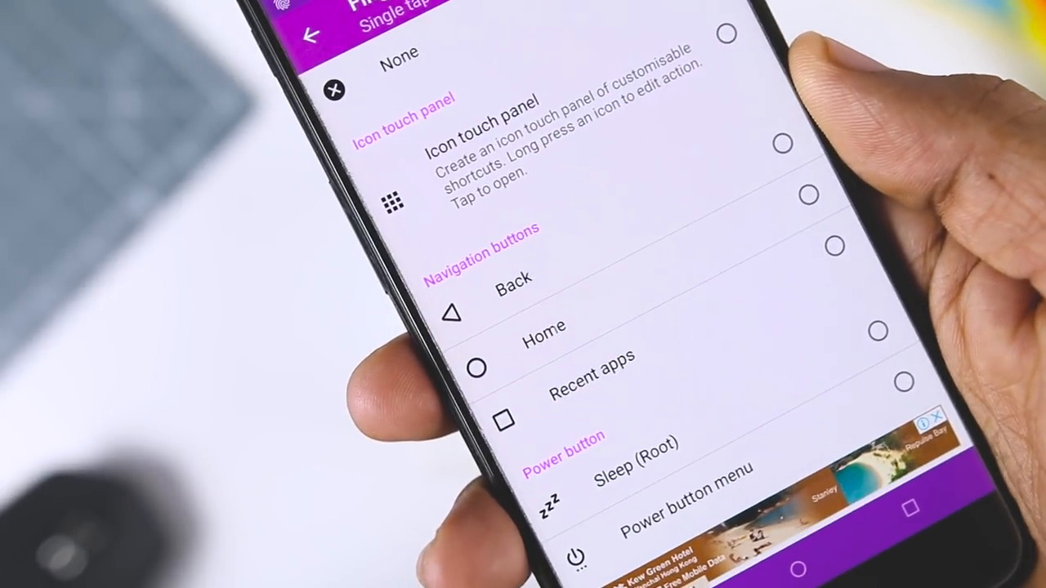
{"action": "scroll", "scroll_direction": "down", "scroll_amount": 3}
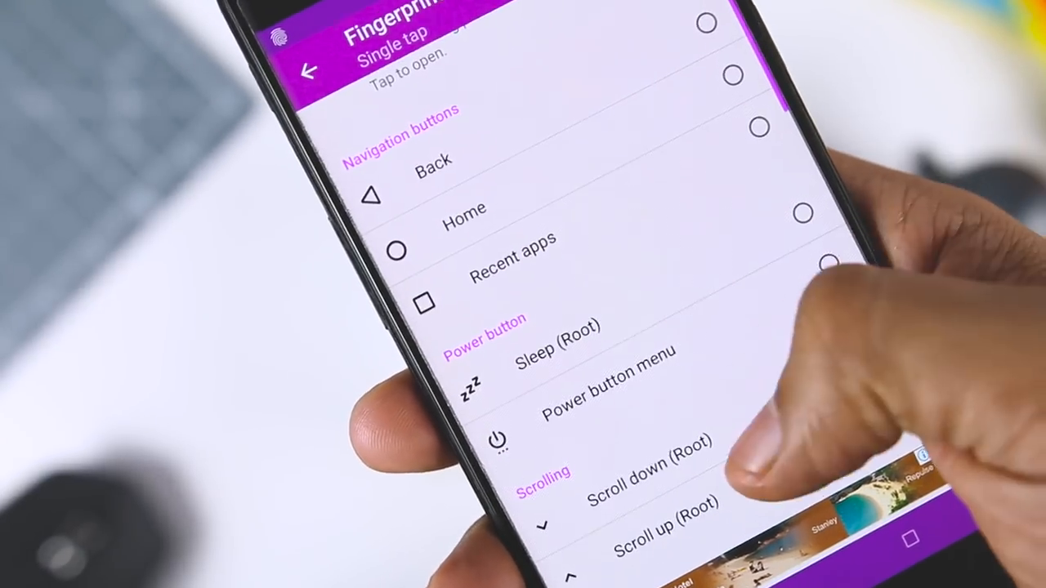
{"action": "scroll", "scroll_direction": "down", "scroll_amount": 3}
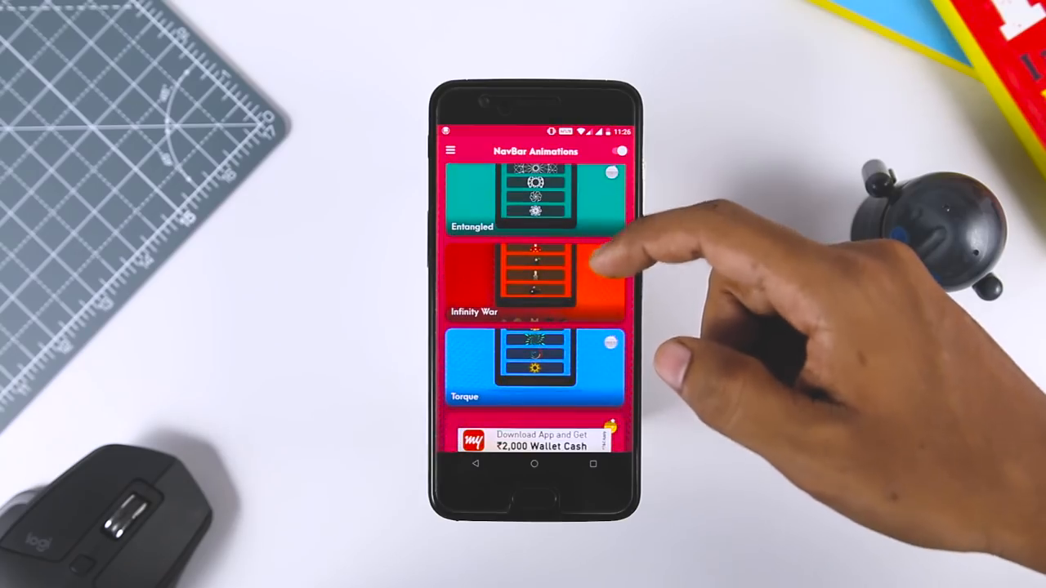
Scroll the NavBar Animations theme list past Entangled and Torque to Infinity War
{"action": "scroll", "scroll_direction": "down", "scroll_amount": 3}
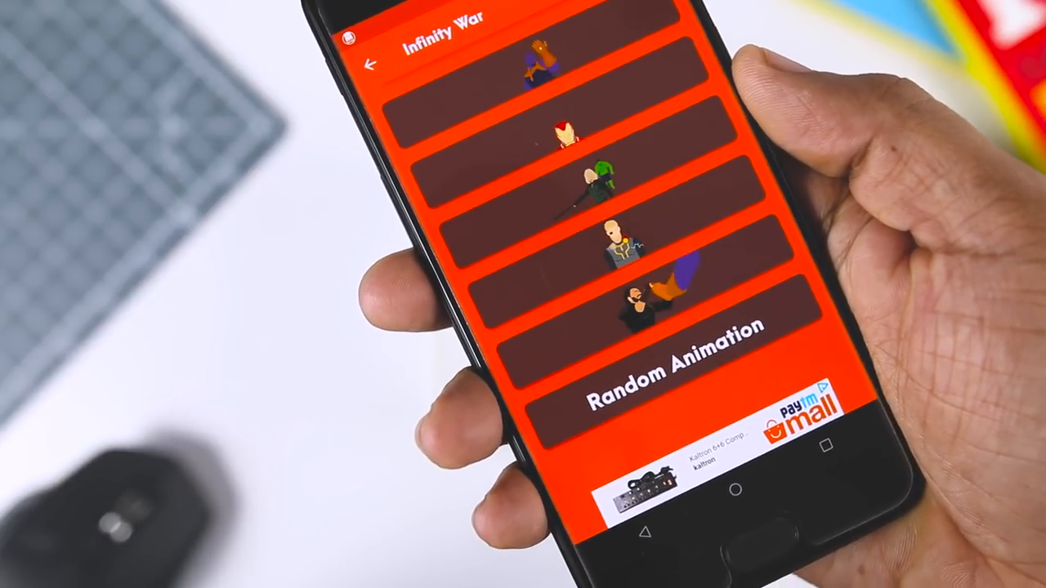
{"action": "scroll", "scroll_direction": "down", "scroll_amount": 3}
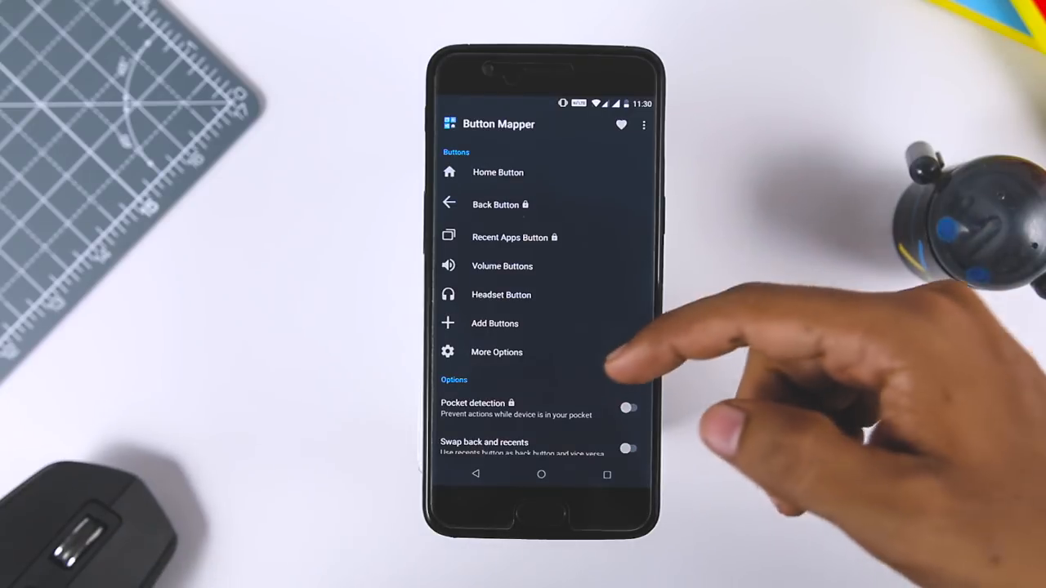
Look over Button Mapper's Options list, then open the Home Button page
{"action": "scroll", "scroll_direction": "down", "scroll_amount": 3}
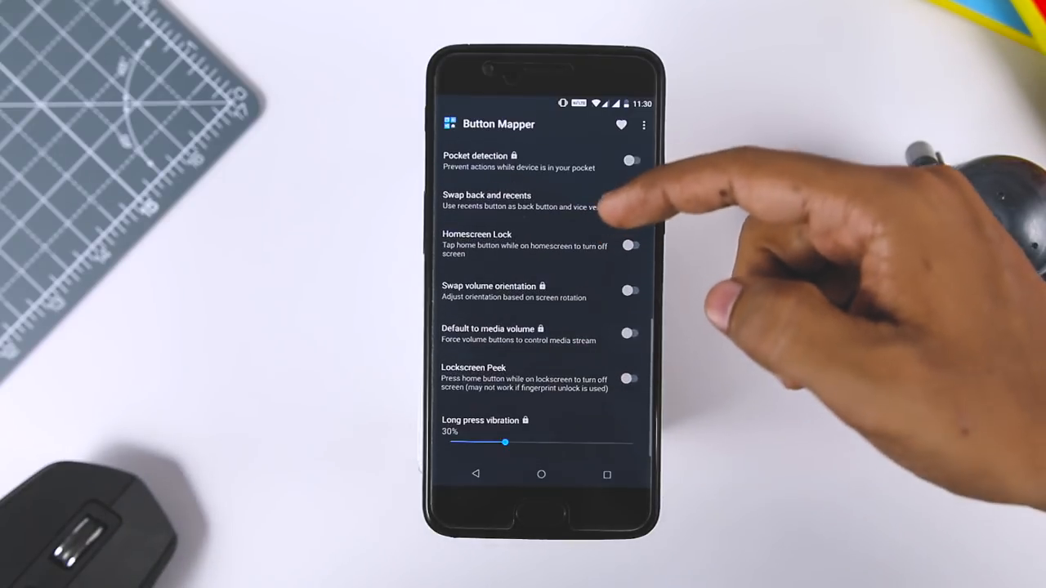
{"action": "scroll", "scroll_direction": "down", "scroll_amount": 3}
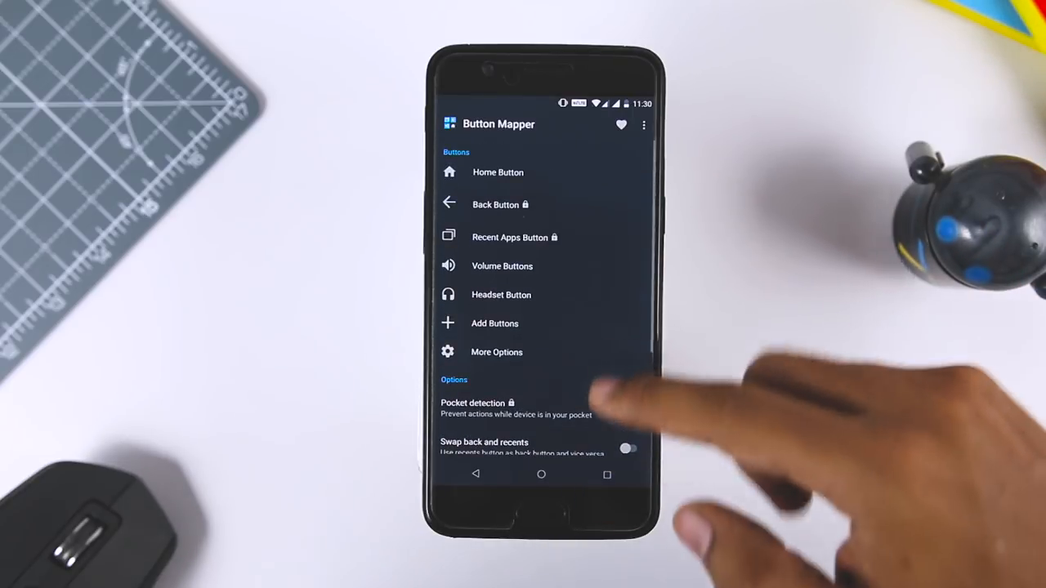
{"action": "left_click", "coordinate": [497, 172]}
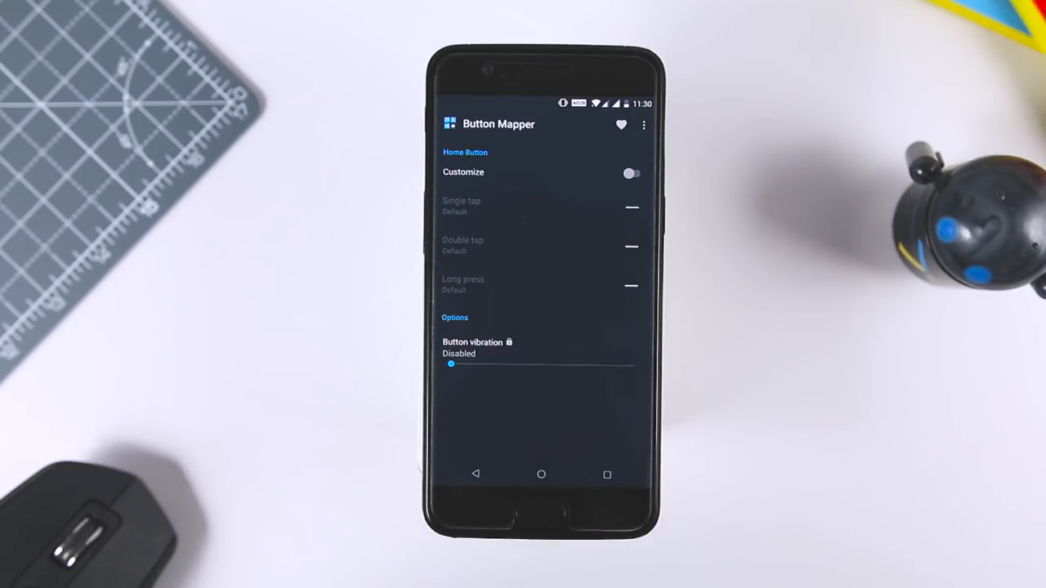
Turn on Home Button customization and browse the Single tap actions without choosing one
{"action": "left_click", "coordinate": [631, 172]}
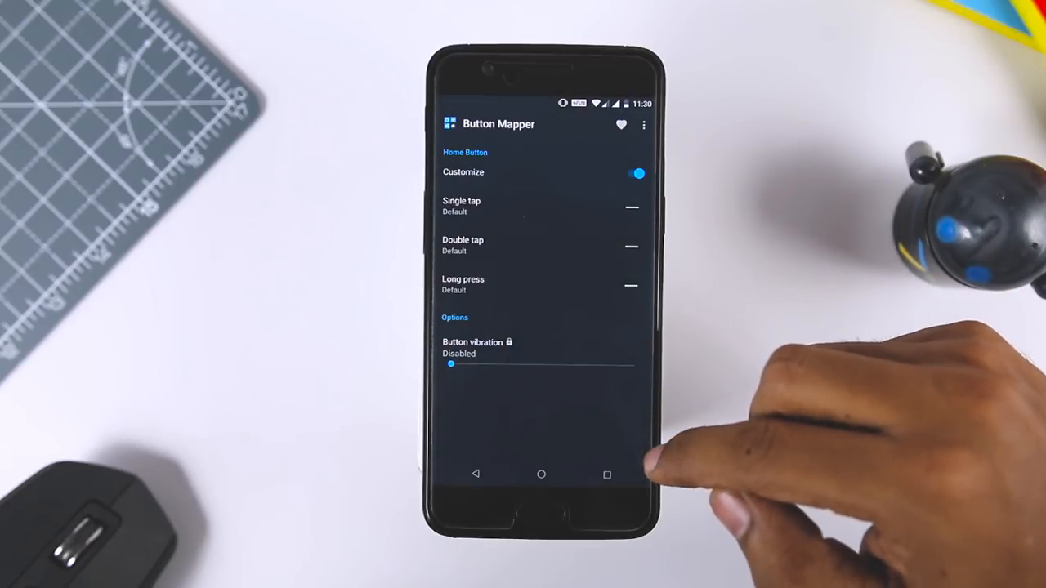
{"action": "left_click", "coordinate": [461, 206]}
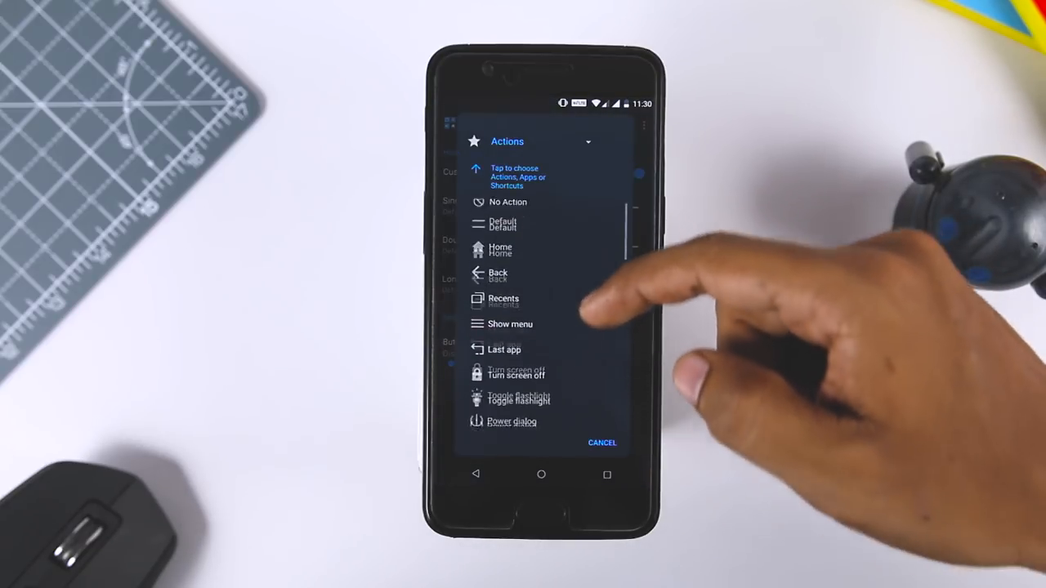
{"action": "scroll", "scroll_direction": "down", "scroll_amount": 3}
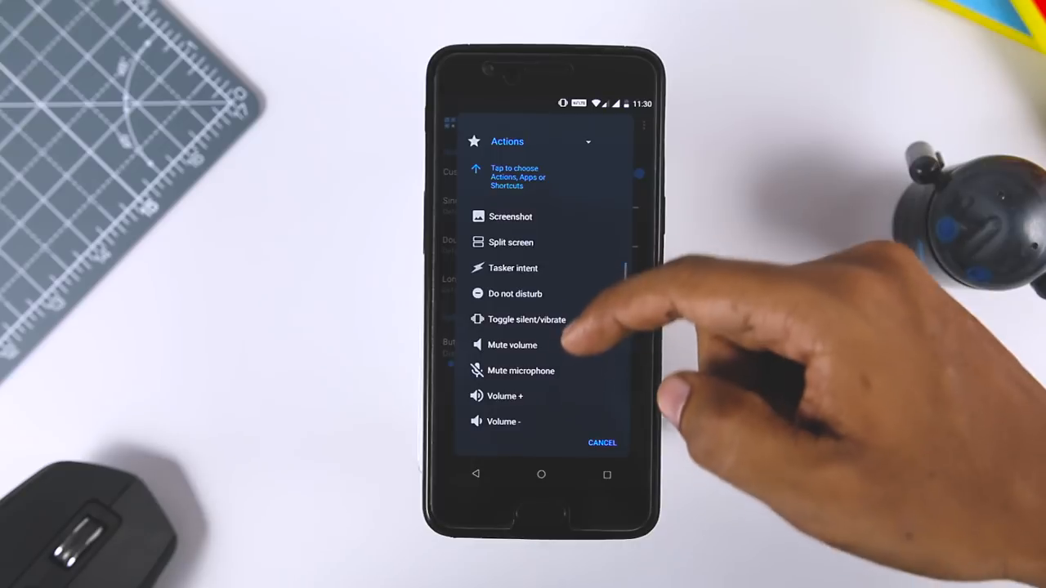
{"action": "scroll", "scroll_direction": "down", "scroll_amount": 3}
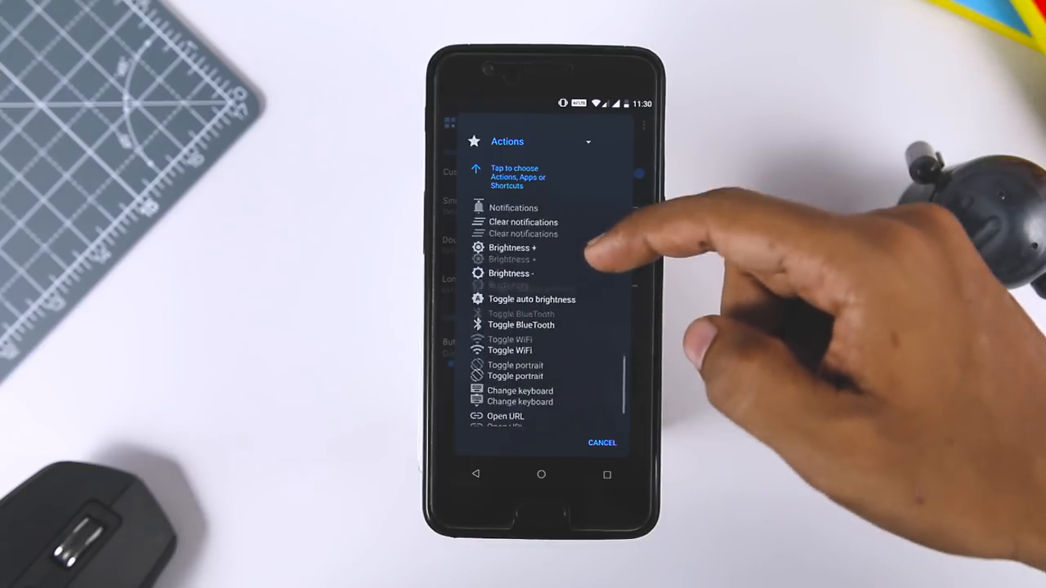
{"action": "left_click", "coordinate": [602, 442]}
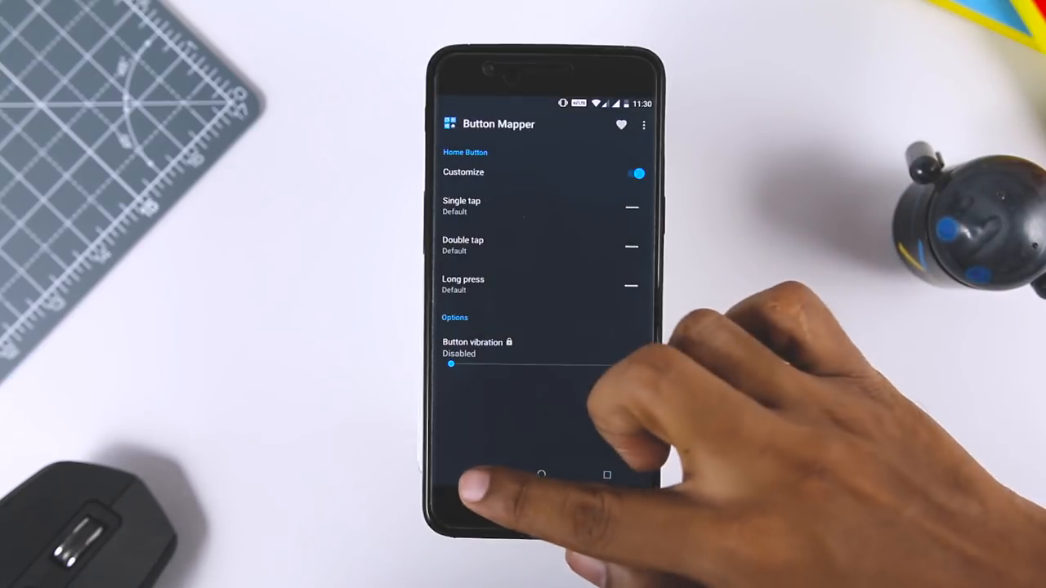